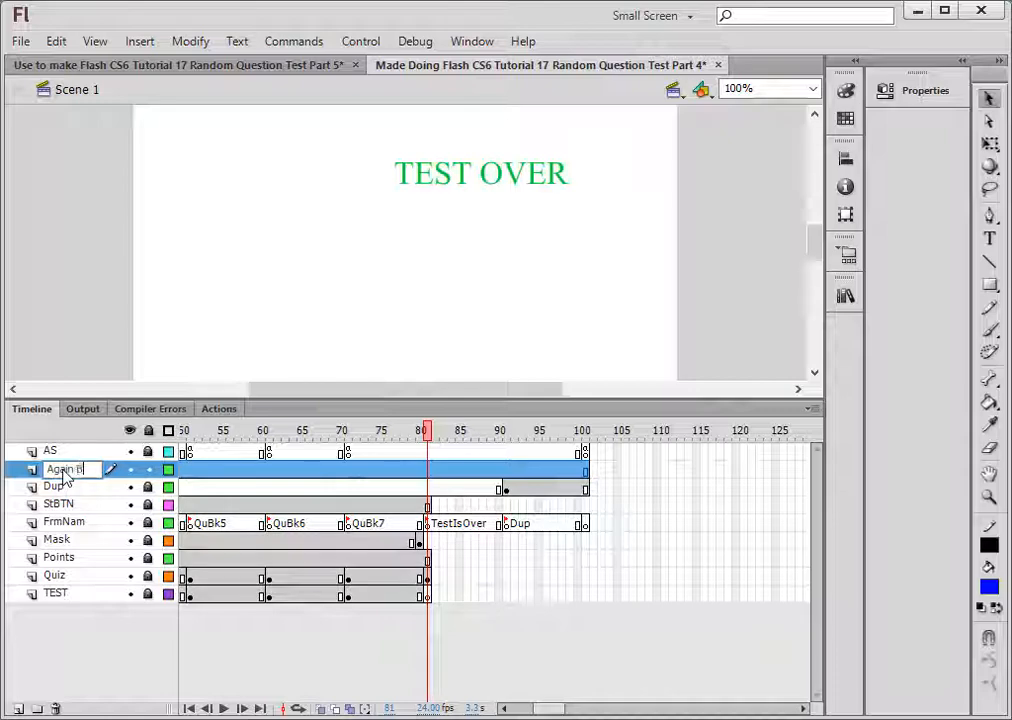
Name the new timeline layer AgainButton
type("gainButton")
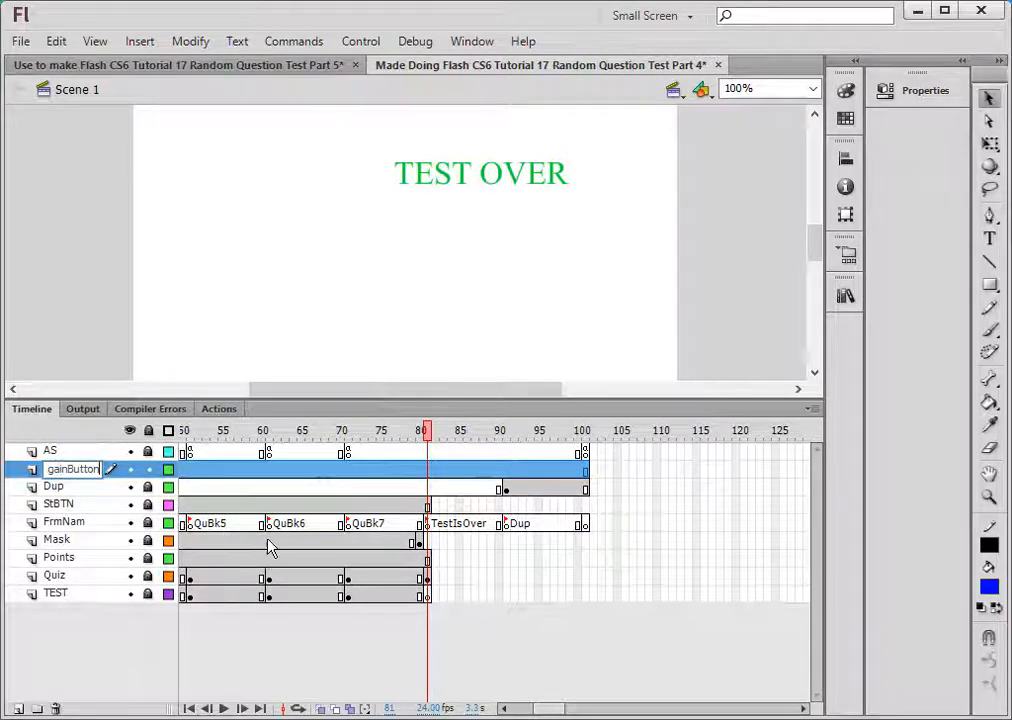
double_click(516, 268)
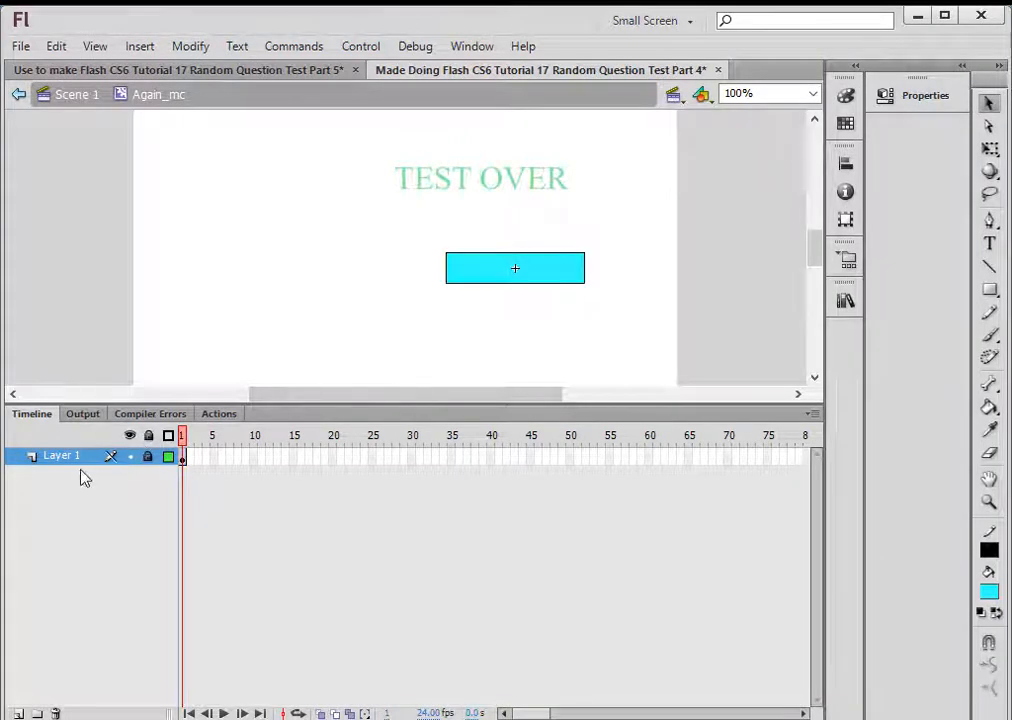
Rename Layer 1 inside the Again_mc symbol
double_click(58, 456)
type("B")
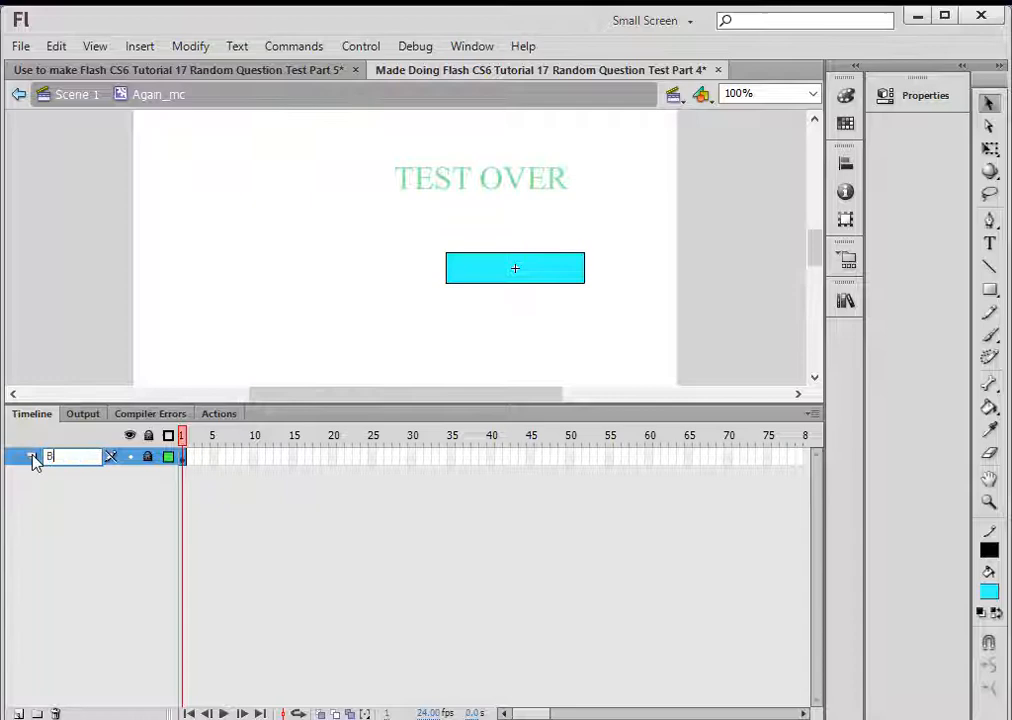
type("utt...")
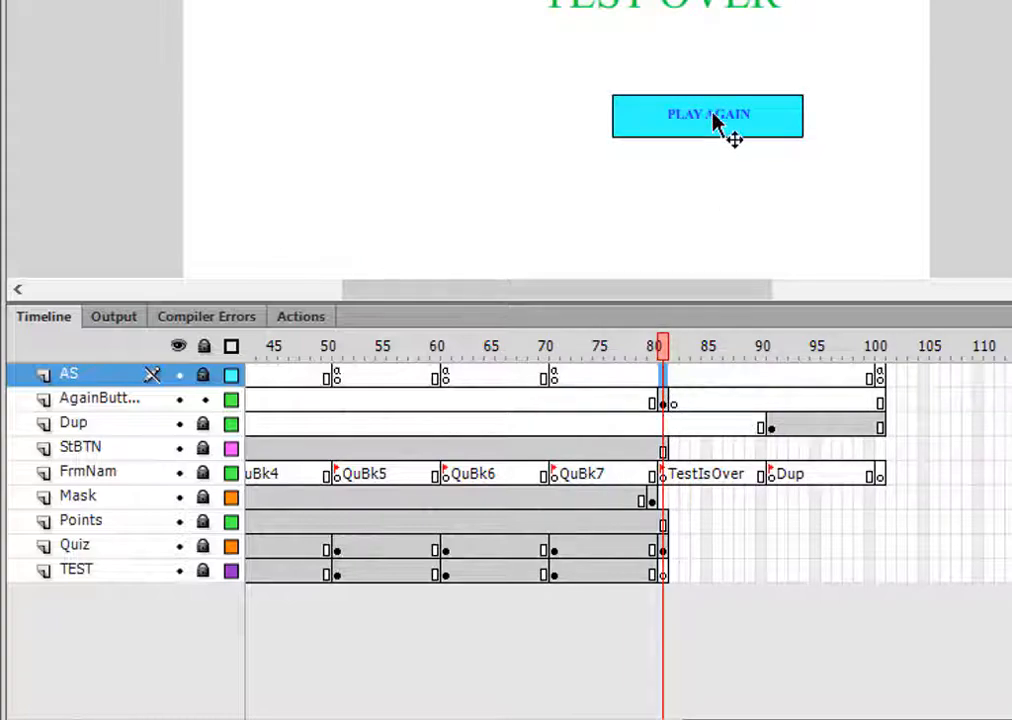
Bring up the context menu on the PLAY AGAIN button in Scene 1
right_click(660, 384)
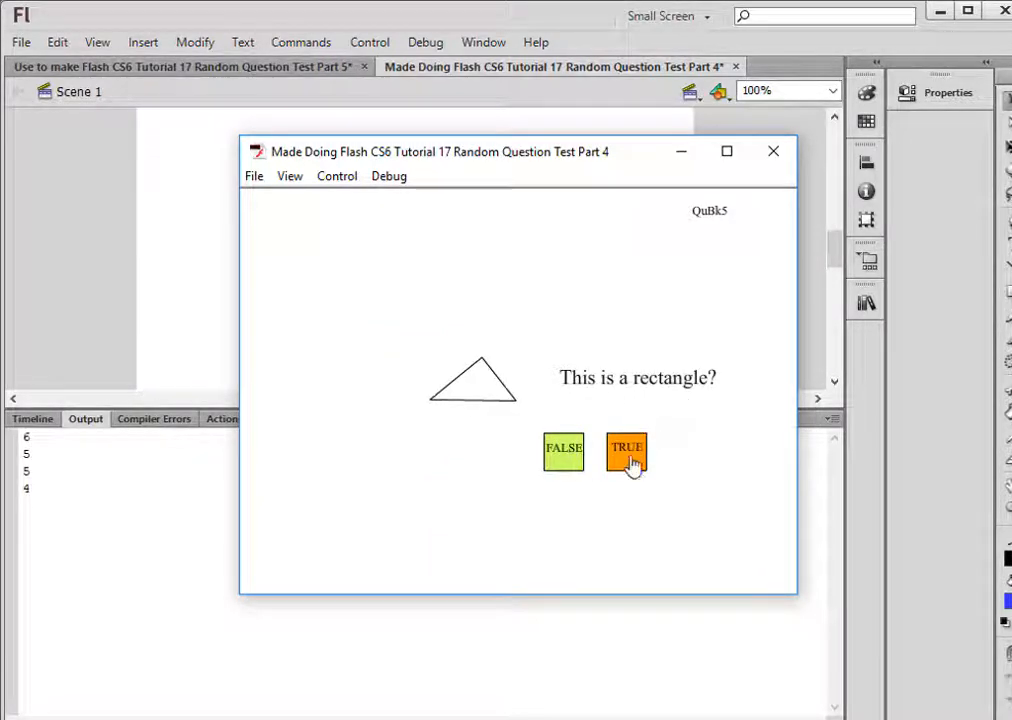
Answer the rectangle and Halifax questions to reach the TEST OVER screen with a score of 100
left_click(626, 450)
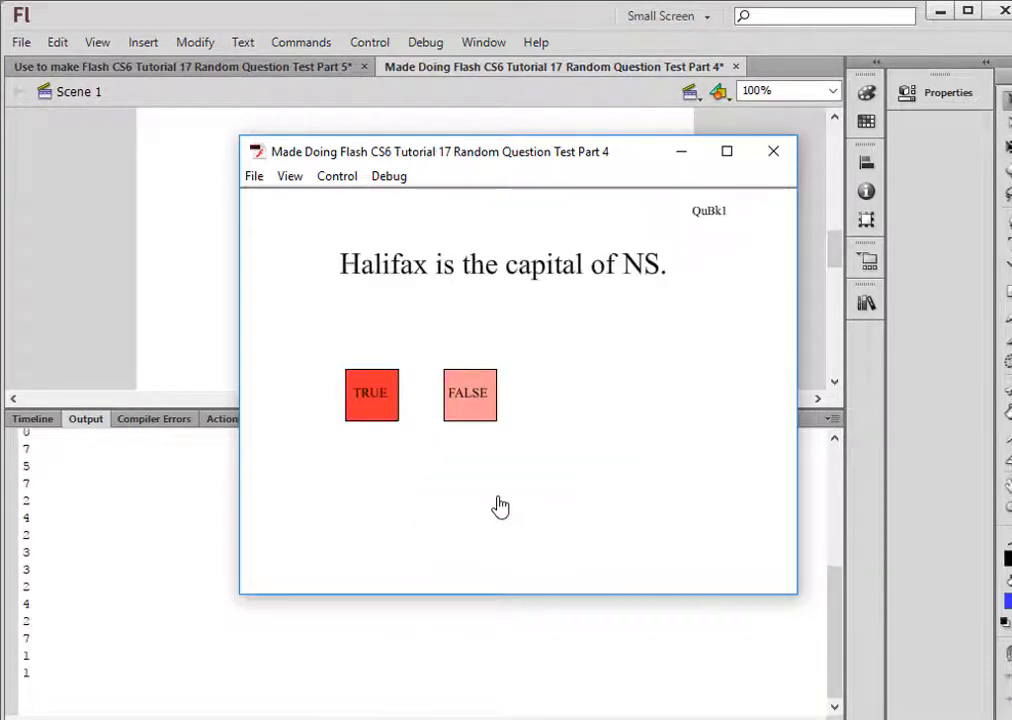
left_click(370, 394)
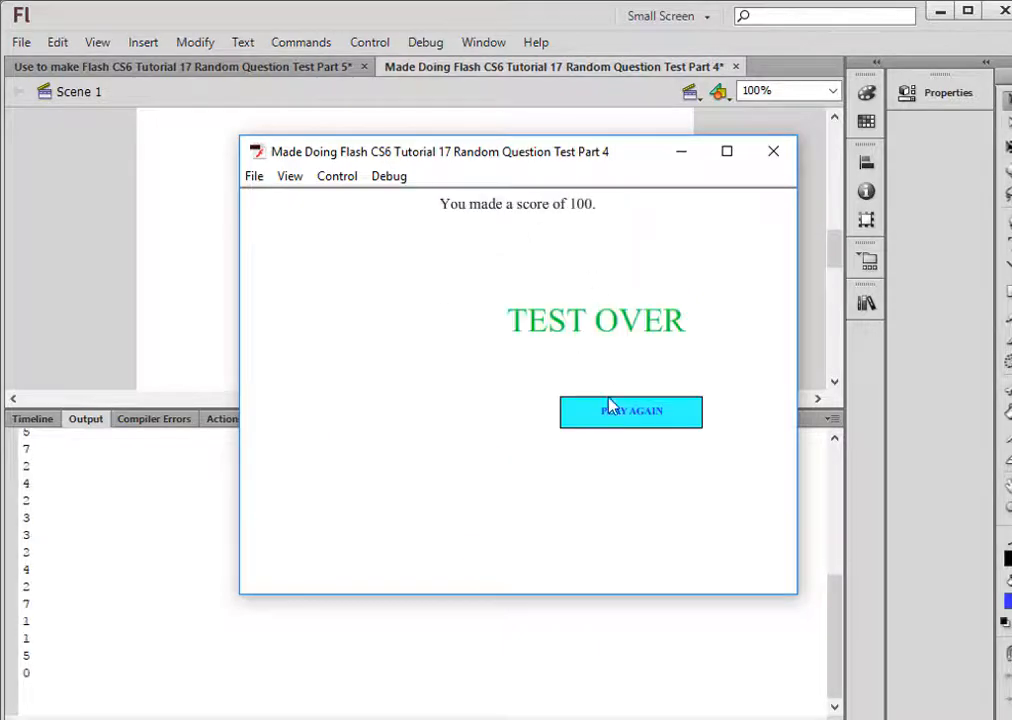